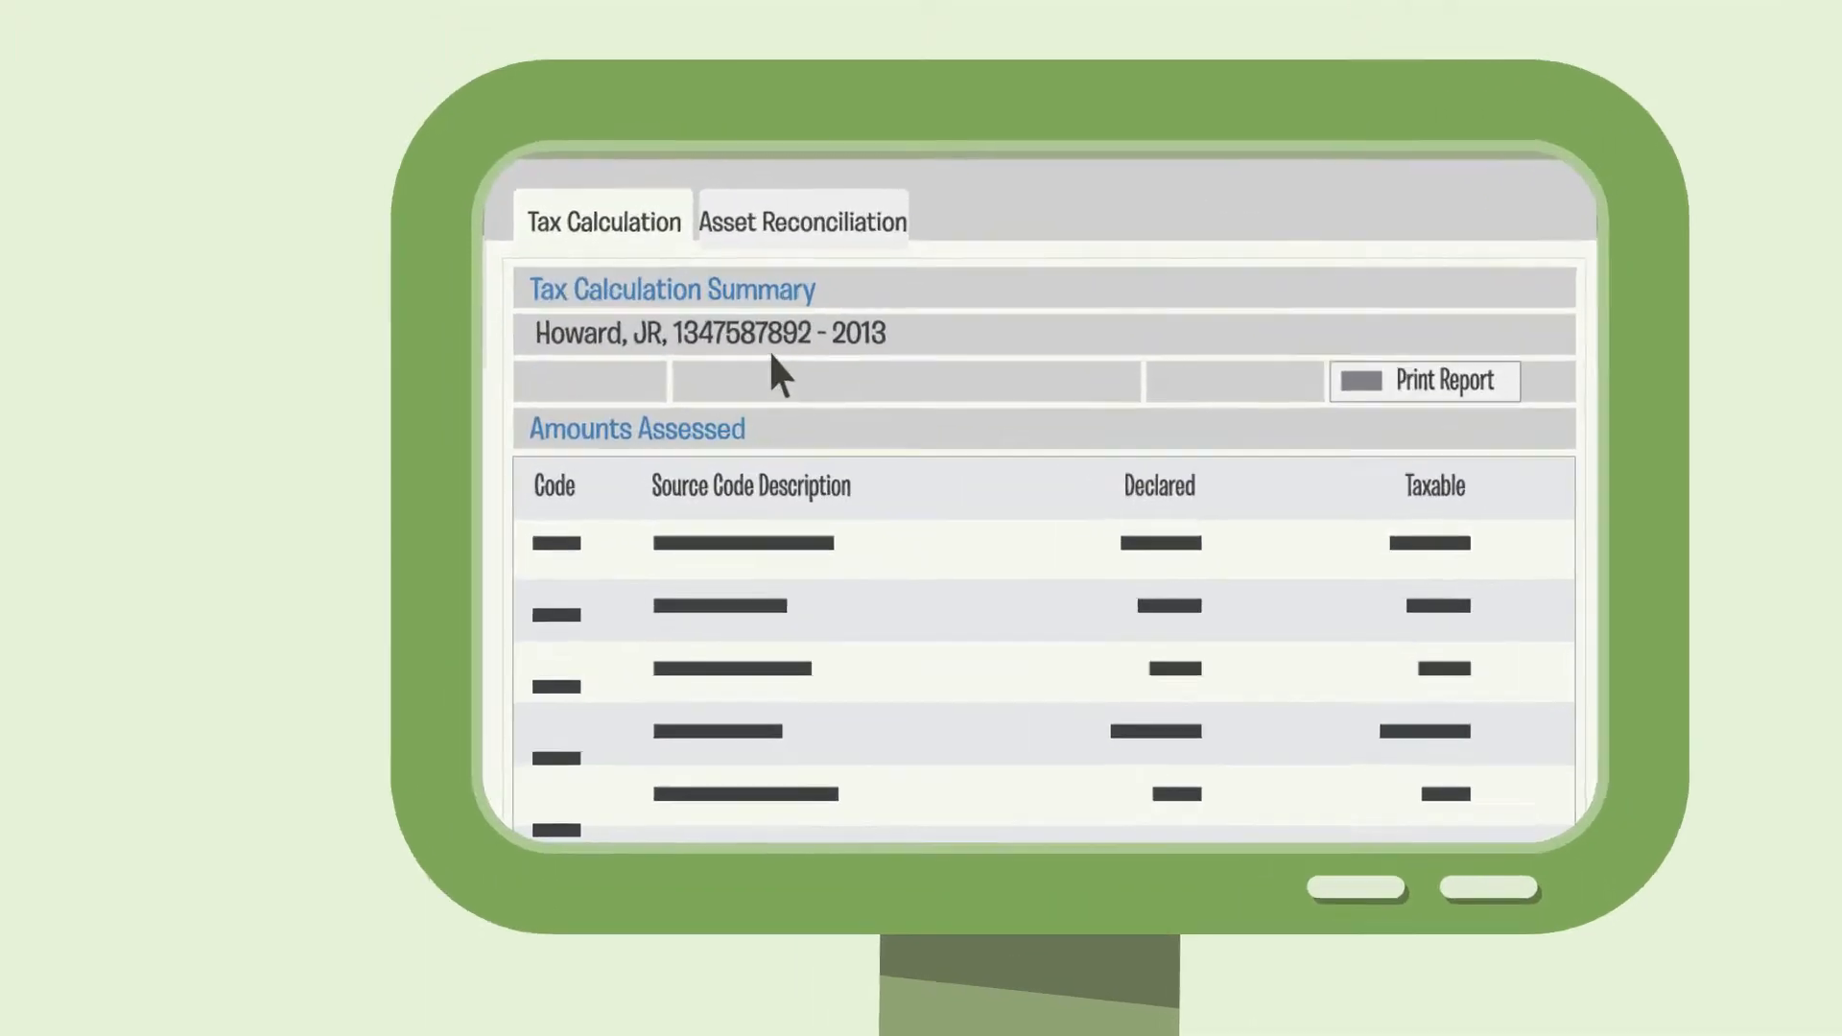
scroll("down", 3)
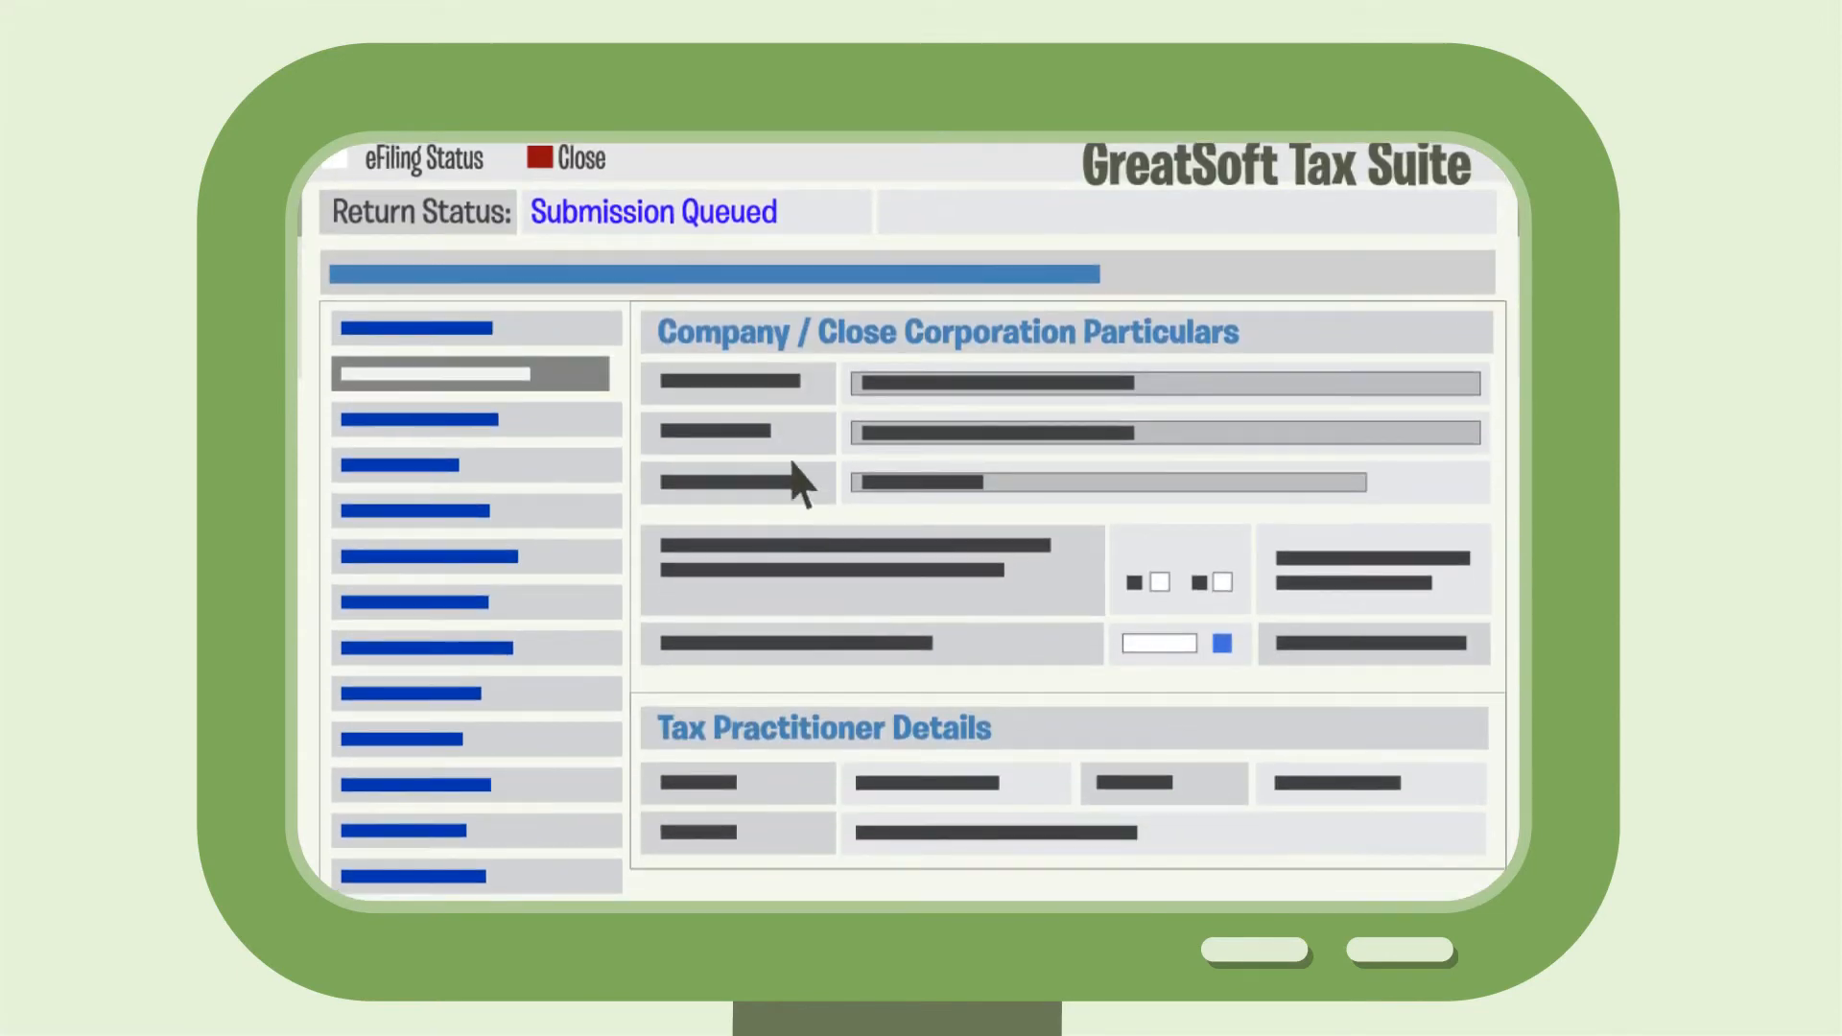
mouse_move(1011, 758)
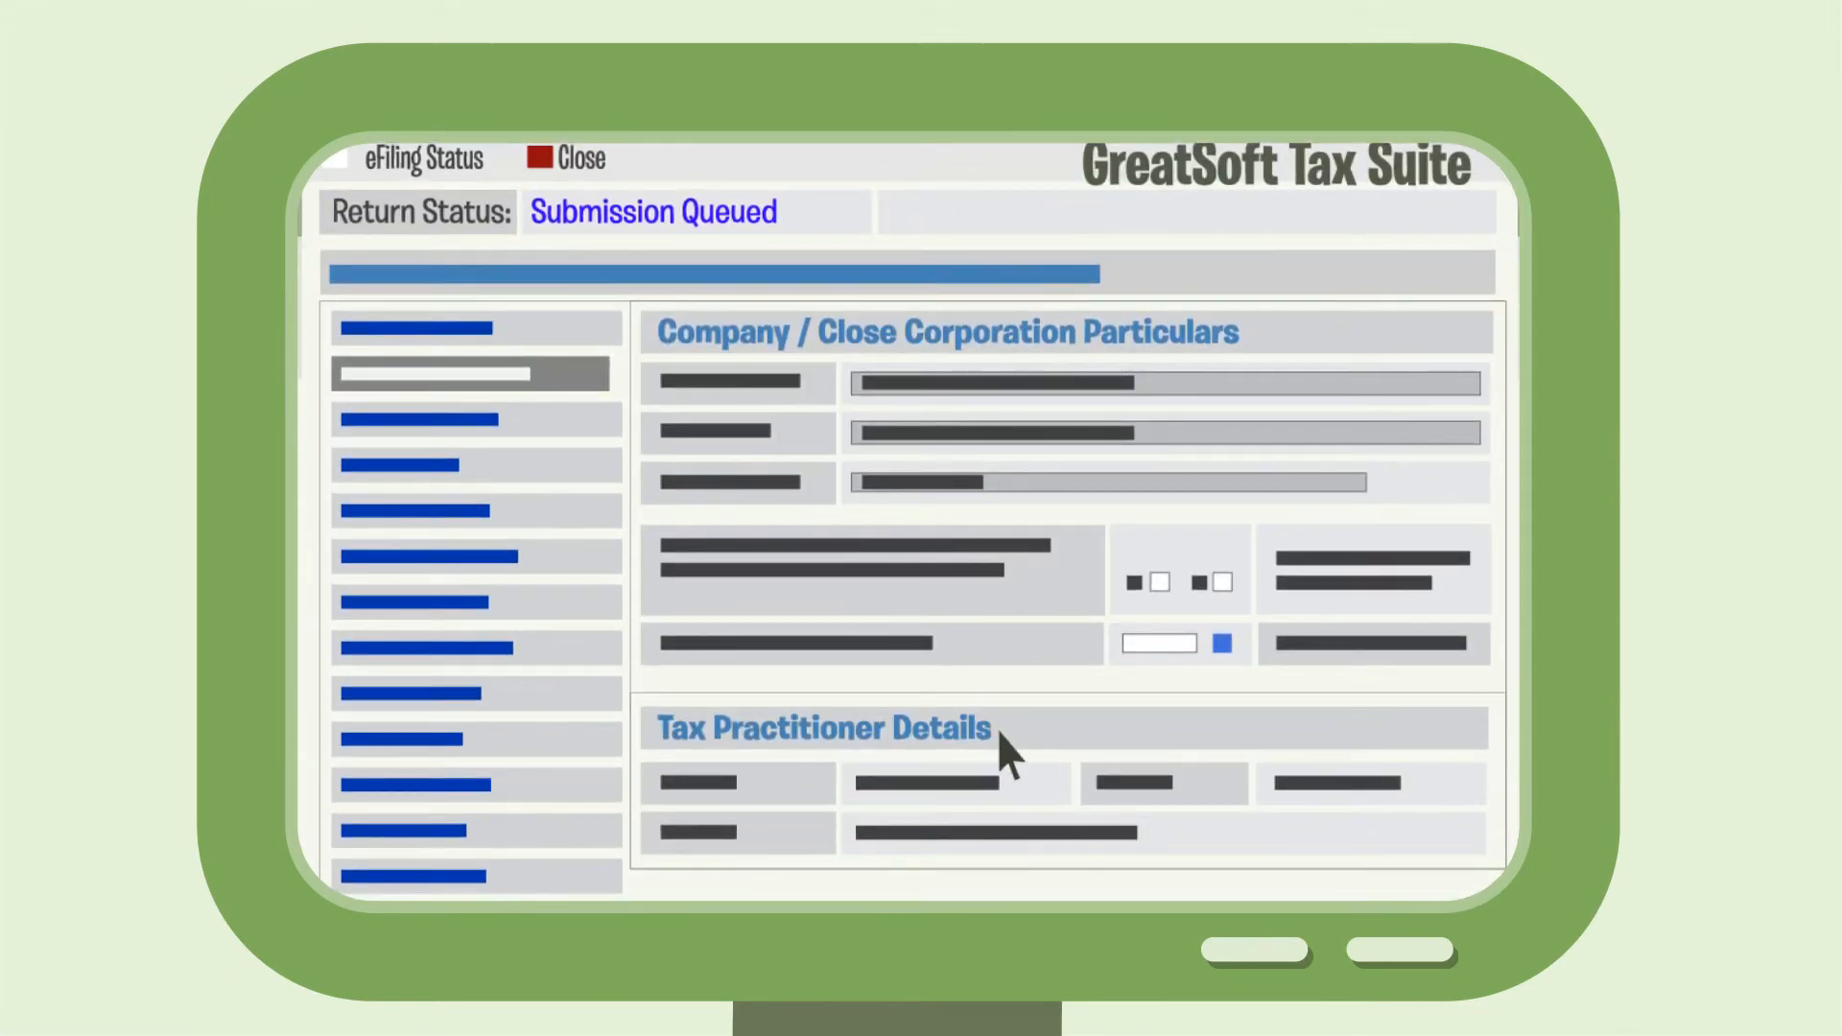